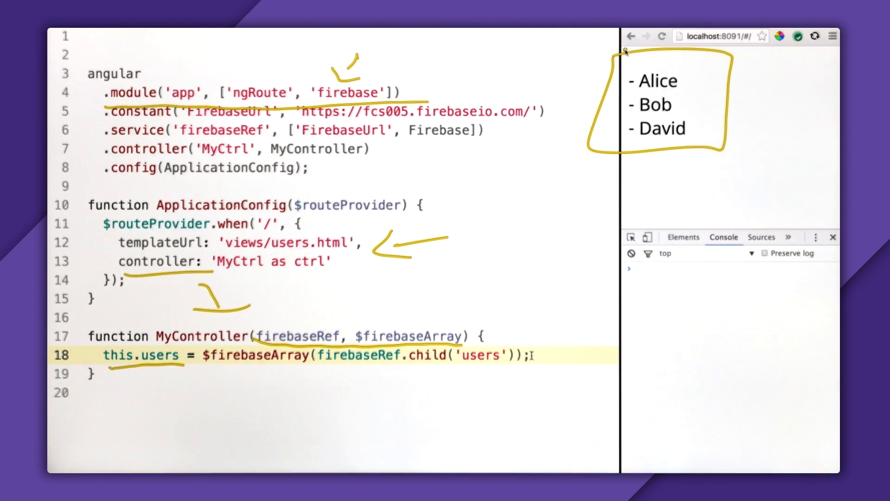
{"action": "mouse_move", "coordinate": [687, 107]}
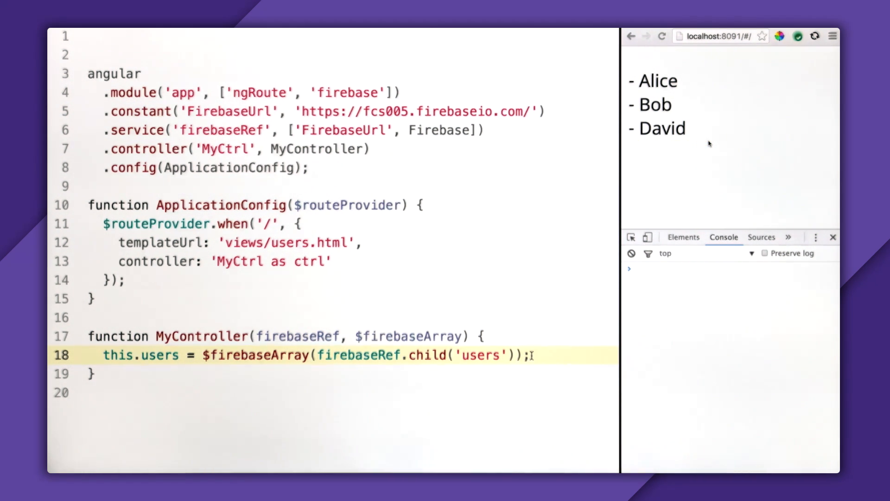
Add console.log(this.users) and console.log(this.users.length) in MyController; console shows [] and 0
{"action": "type", "text": "console.log(this.users);"}
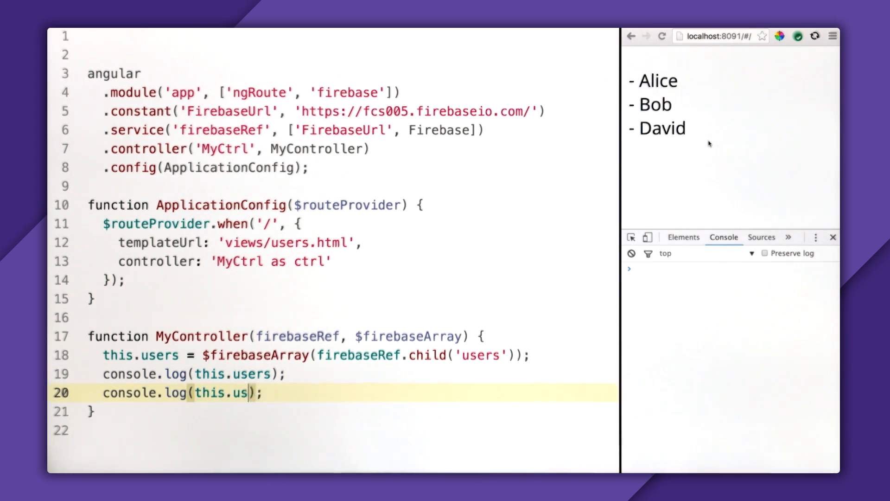
{"action": "type", "text": "ers.length"}
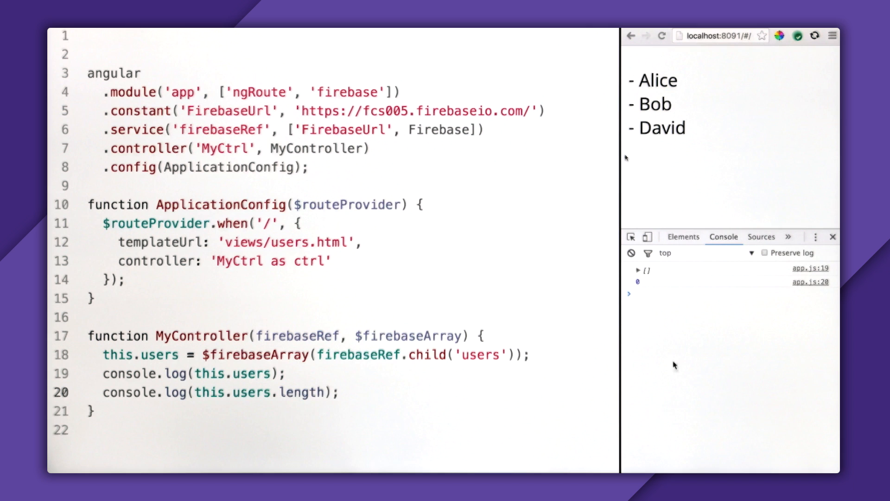
{"action": "left_click", "coordinate": [637, 270]}
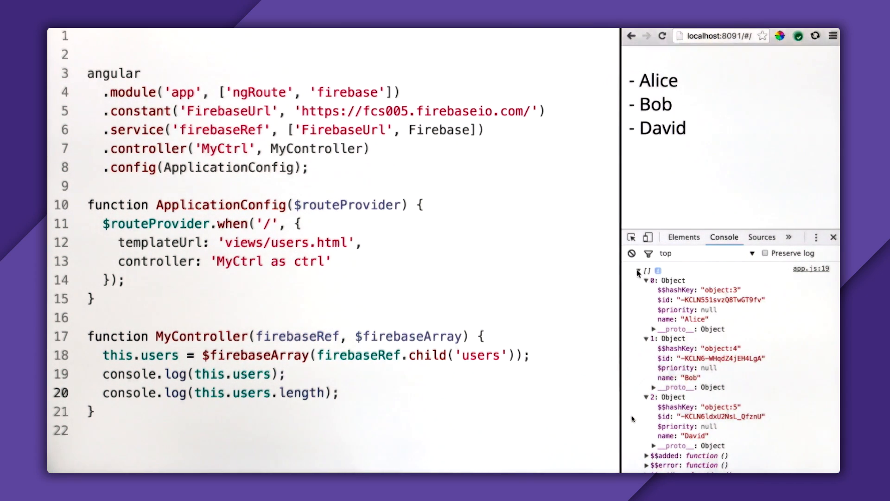
{"action": "left_click", "coordinate": [637, 271]}
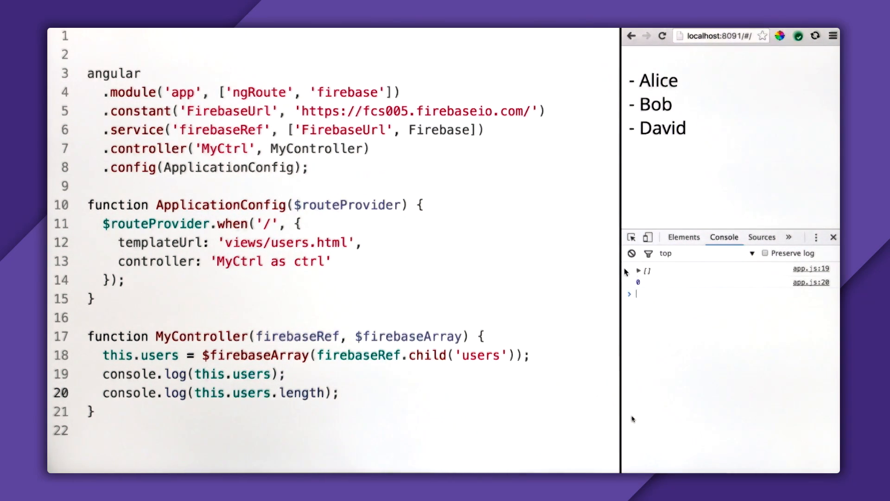
{"action": "left_click", "coordinate": [338, 392]}
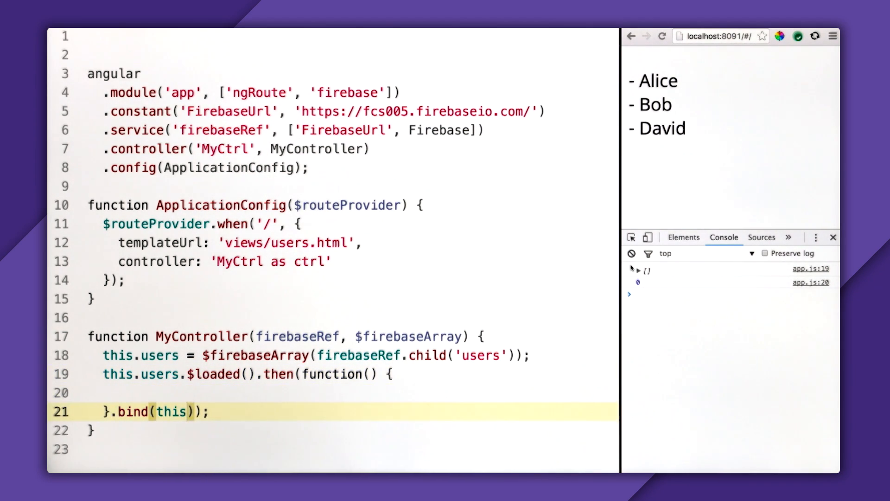
Log this.users.length inside this.users.$loaded().then(...) so the console prints 3, then begin a resolve key in the route
{"action": "type", "text": "console.log(this.users.length);"}
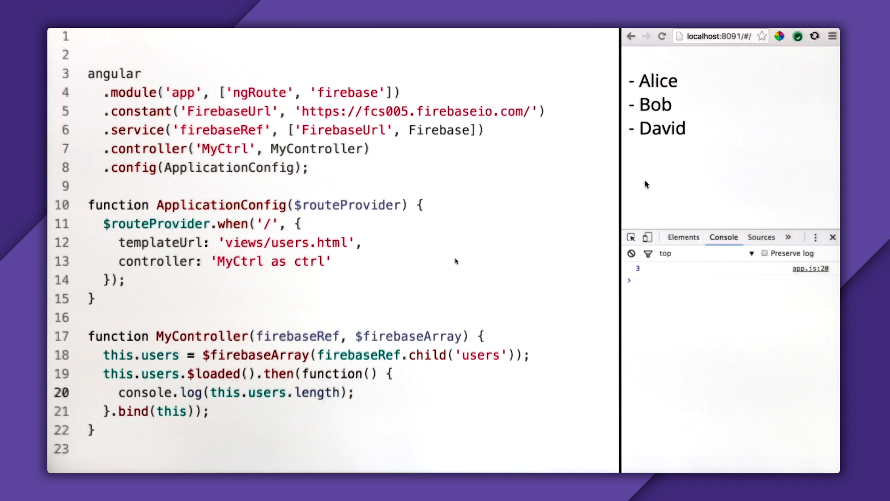
{"action": "type", "text": "resolve:"}
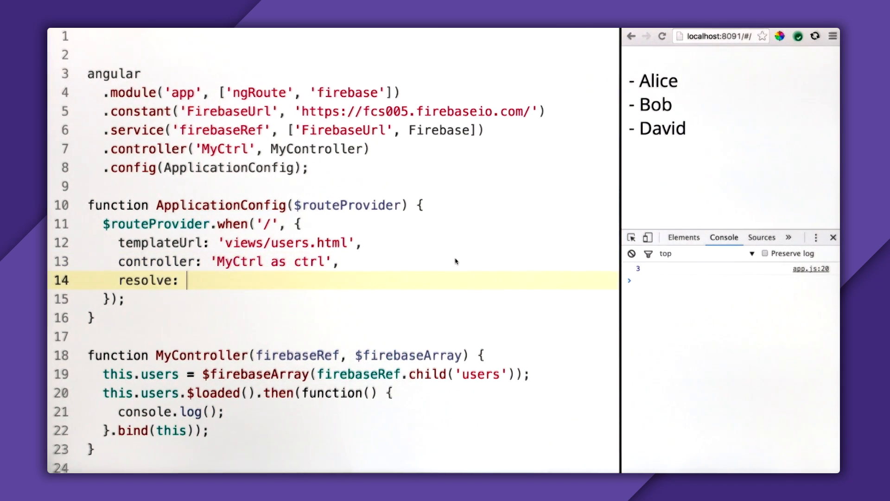
Add a resolve block with a users function to the $routeProvider route config
{"action": "type", "text": "{"}
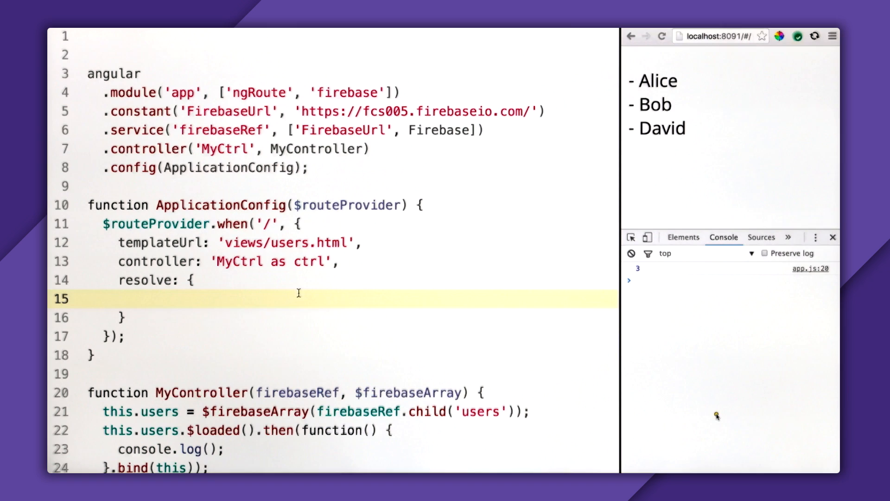
{"action": "type", "text": "users: function()"}
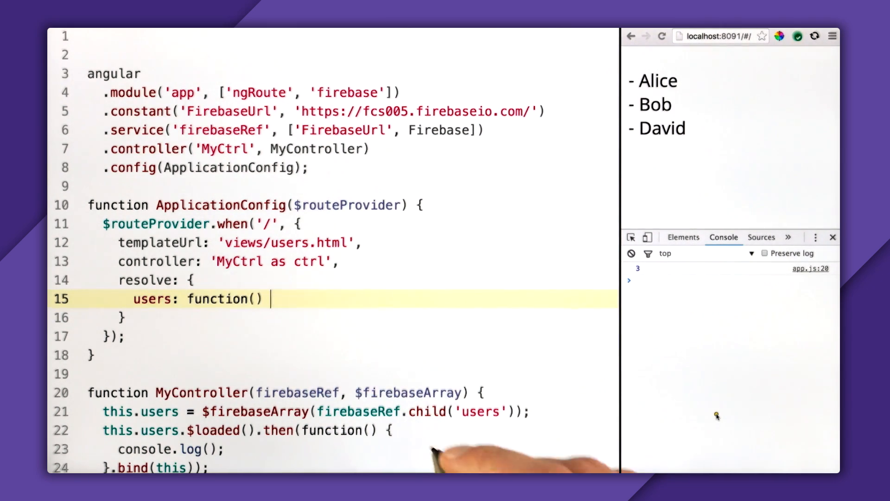
{"action": "type", "text": "{"}
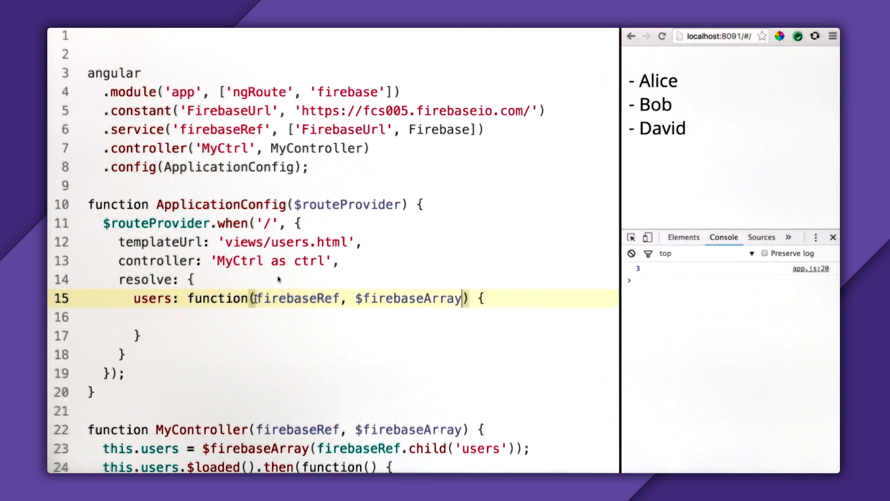
Return $firebaseArray(firebaseRef.child('users')).$loaded() from the users resolve function
{"action": "type", "text": "return"}
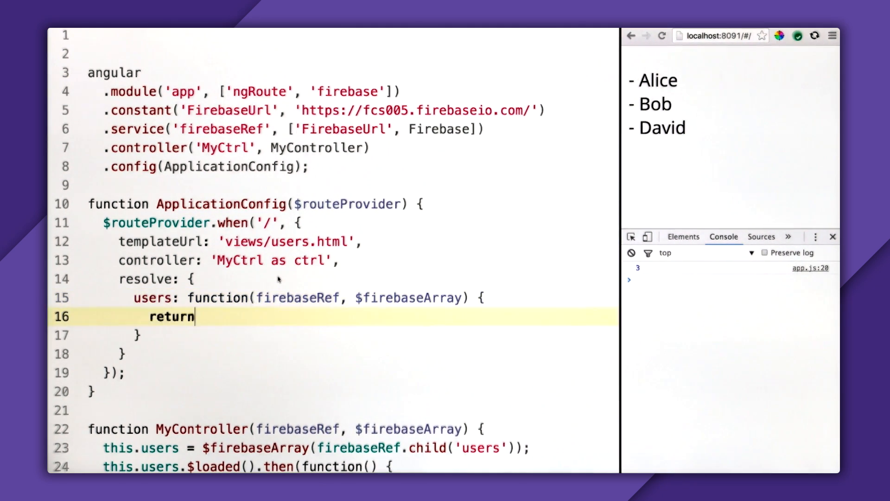
{"action": "type", "text": "$firebaseArray()"}
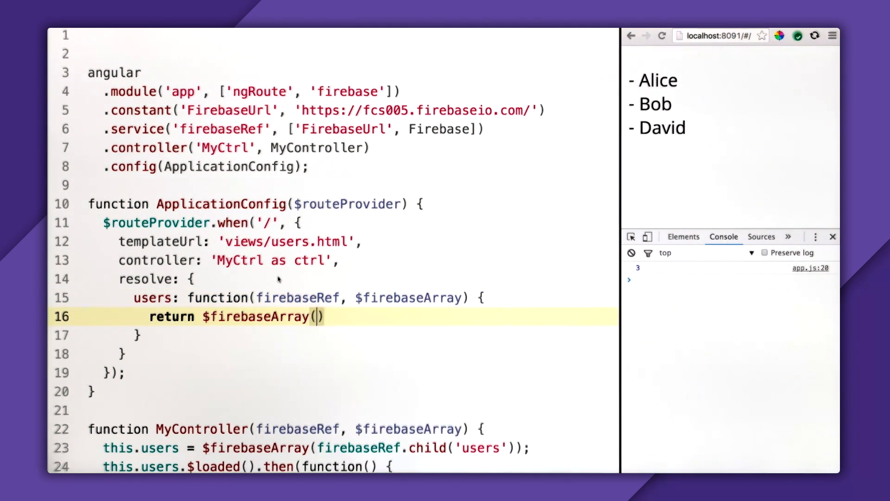
{"action": "type", "text": "firebaseRef.child('users"}
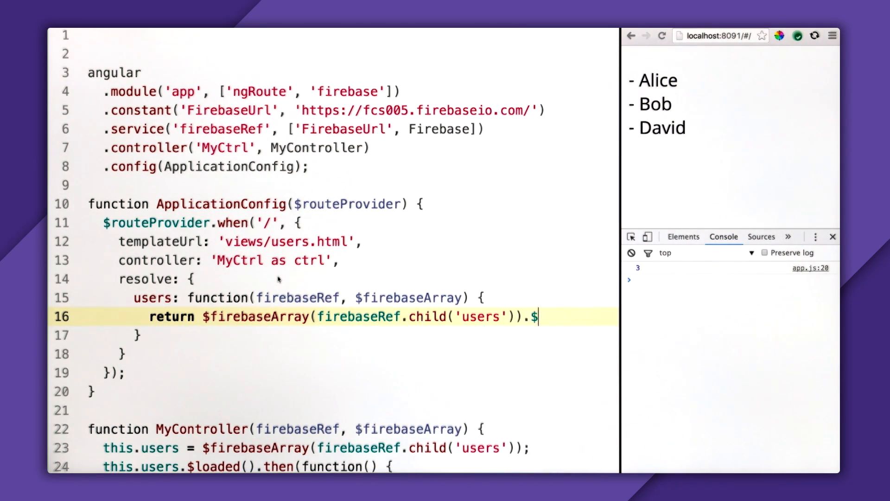
{"action": "type", "text": "loaded();"}
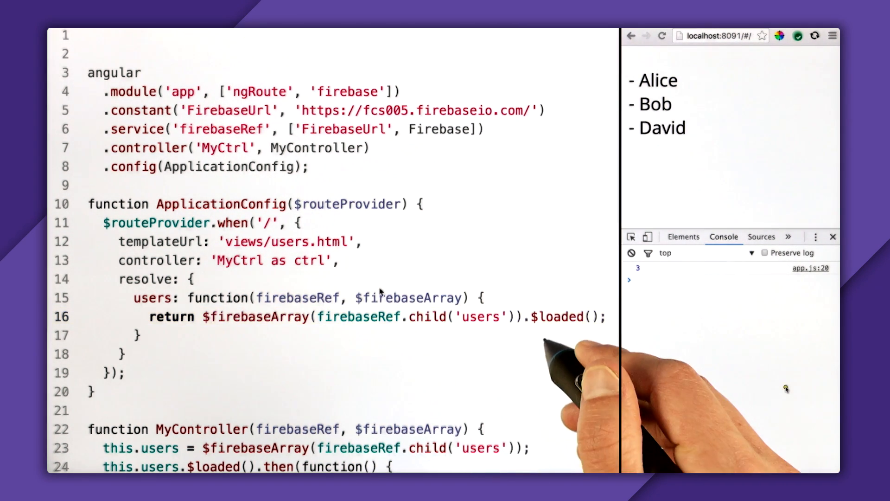
Make MyController take (users) and assign this.users = users, removing the $loaded().then block
{"action": "left_click_drag", "start_coordinate": [516, 326], "coordinate": [591, 326]}
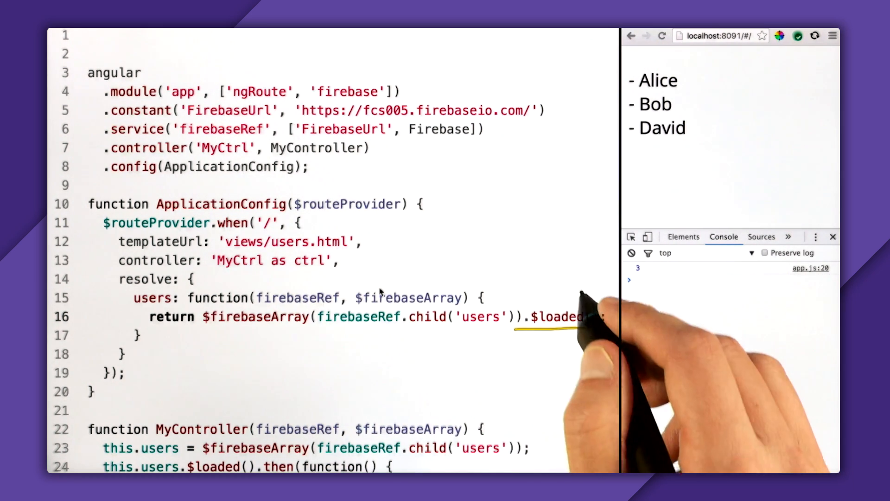
{"action": "type", "text": "();"}
{"action": "left_click", "coordinate": [333, 465]}
{"action": "type", "text": "l"}
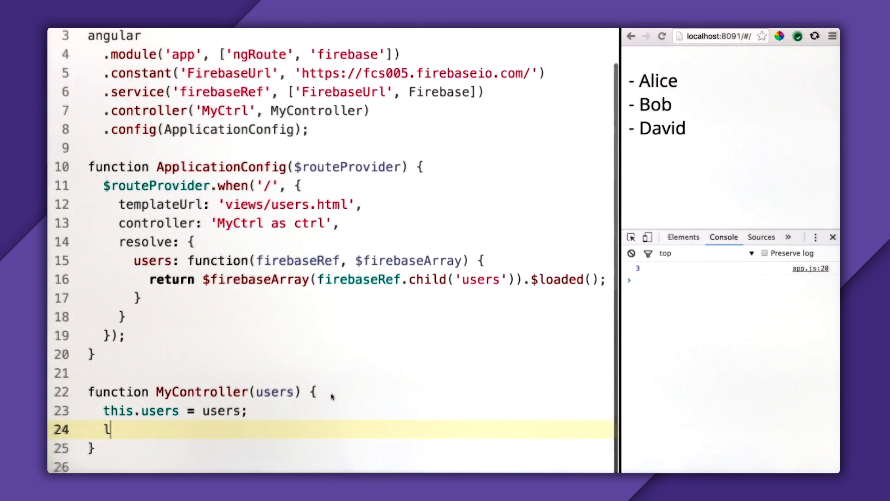
Log this.users and this.users.length in MyController; console shows three objects and 3
{"action": "type", "text": "console.log(this.users);"}
{"action": "type", "text": "console.log(this.users.le);"}
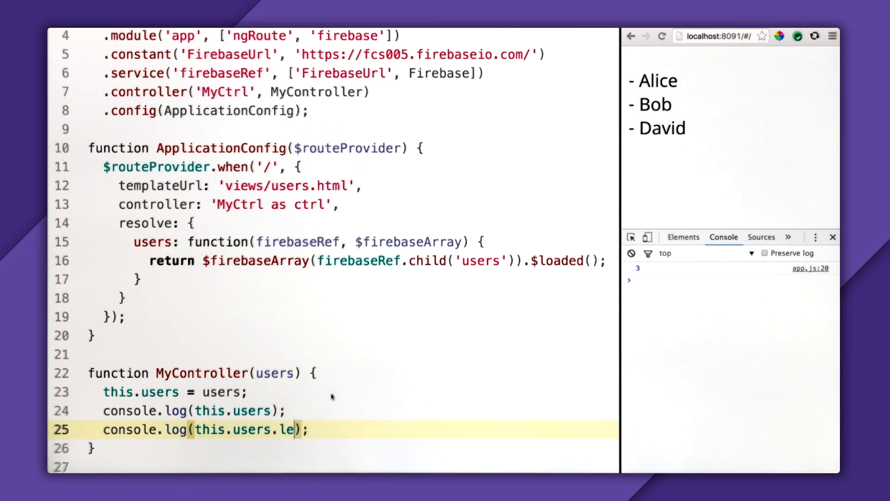
{"action": "type", "text": "ngth"}
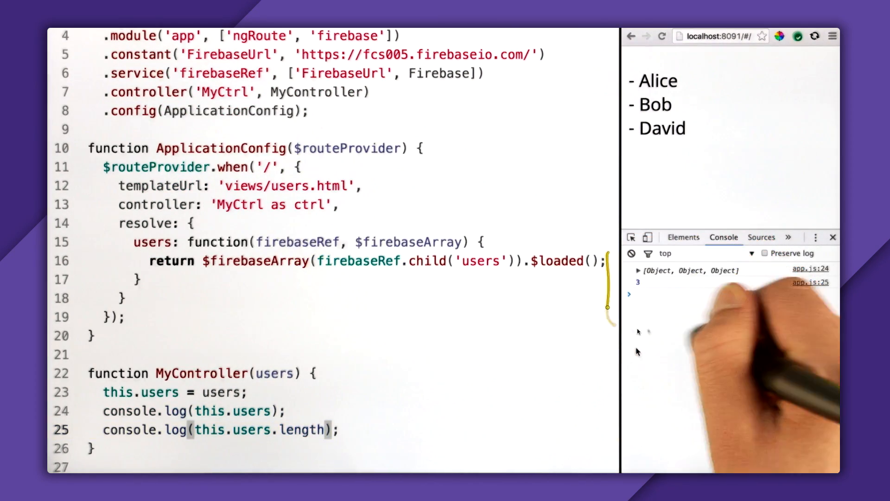